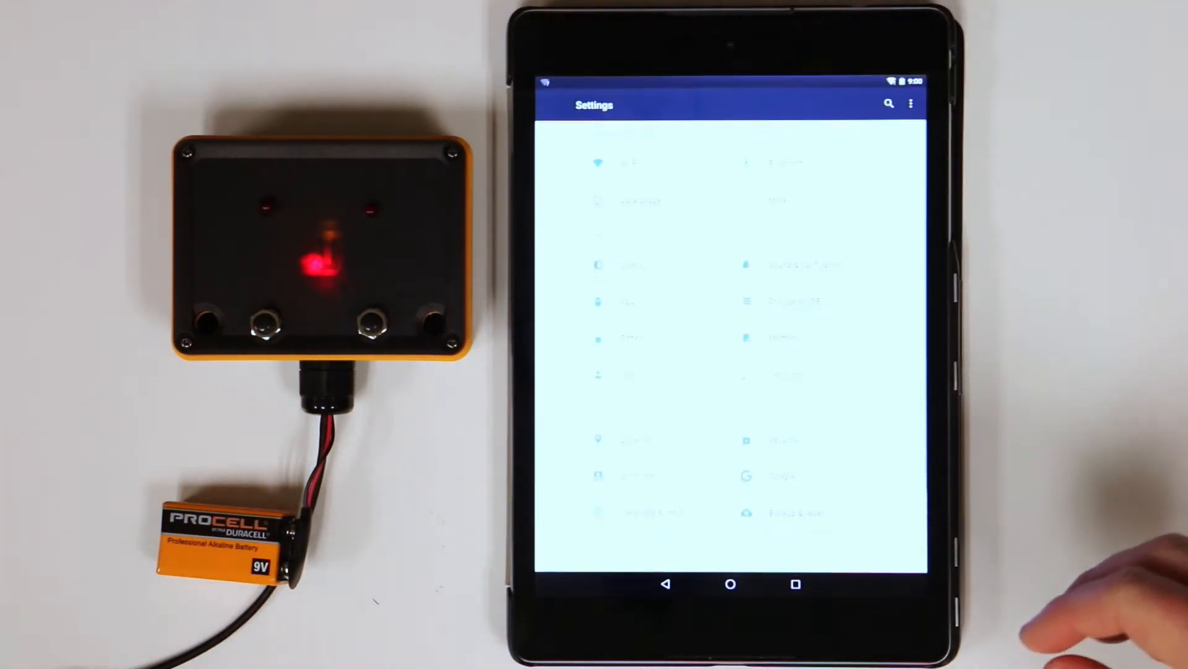
- Leave Android Settings for N3RD-44's Output 1 edit screen with Latched checked
left_click(622, 162)
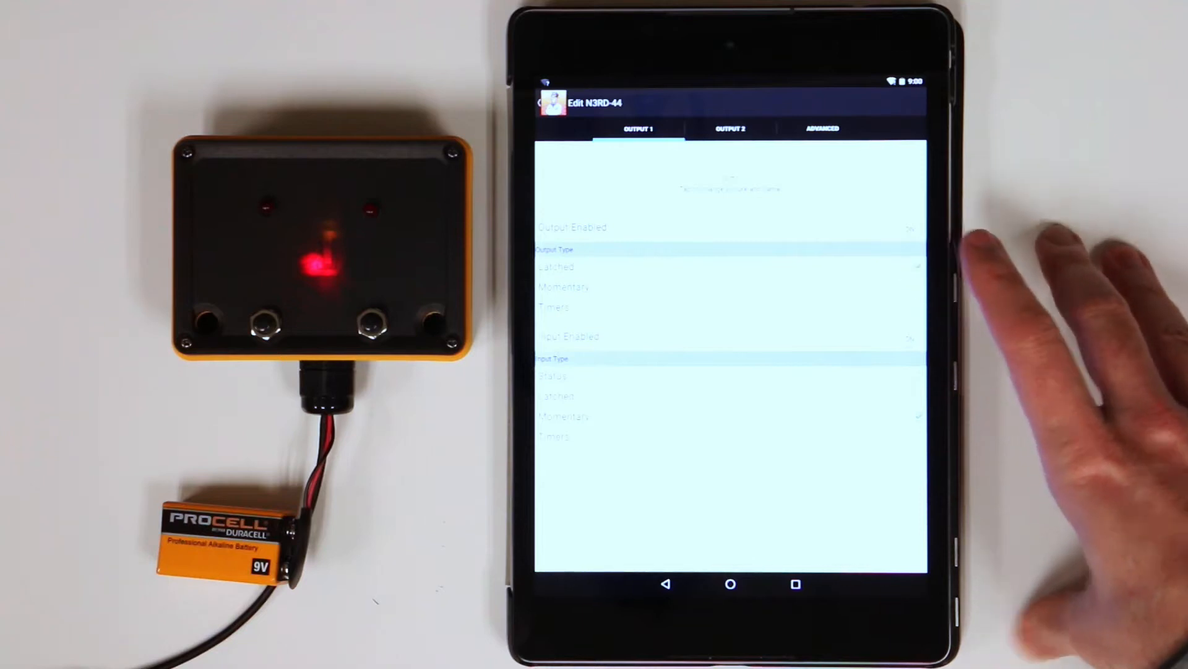
- Return to the Devices list, test N3RD-44 OUT1, and show Output 2 set to Timer
left_click(728, 128)
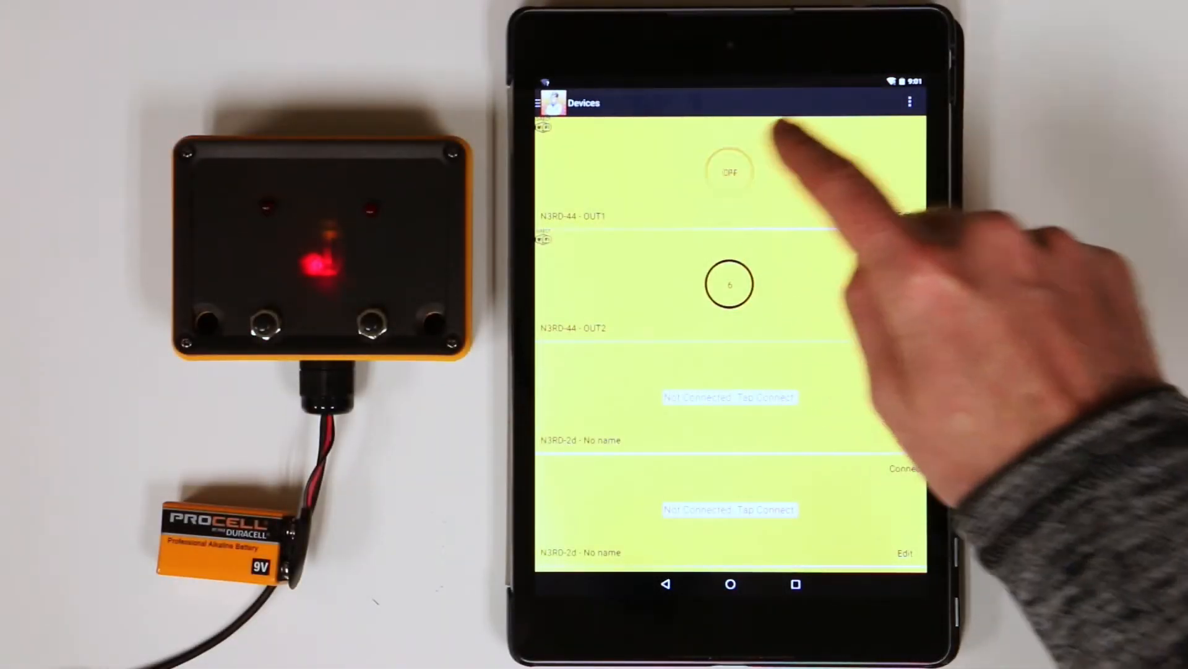
left_click(731, 171)
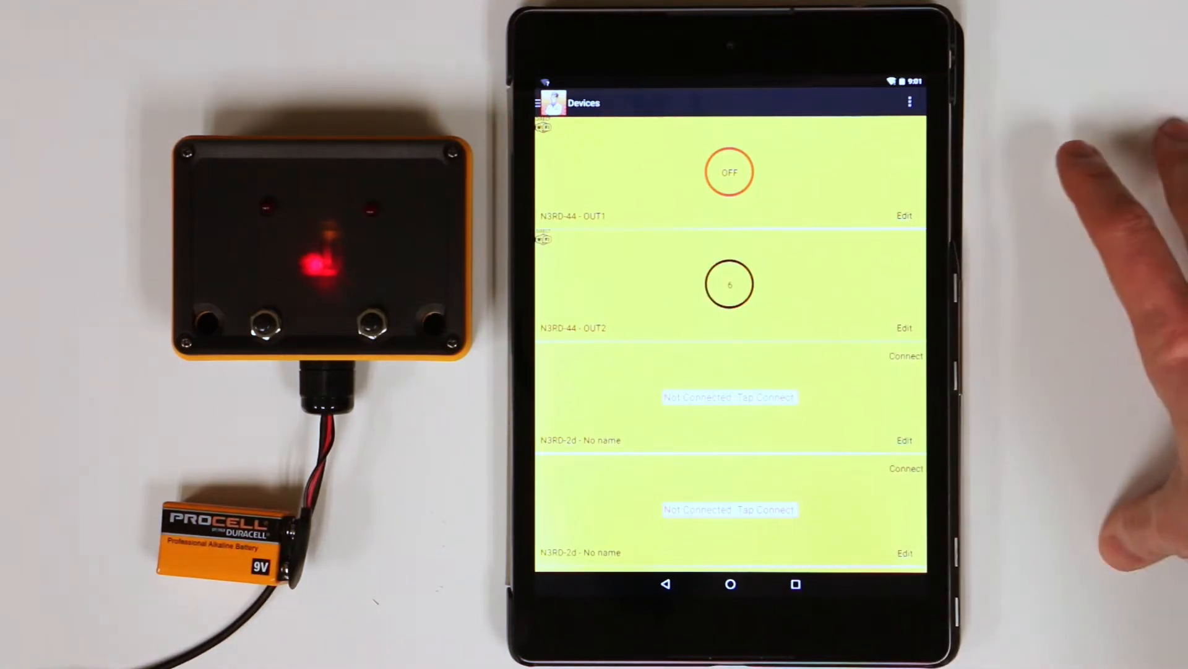
left_click(904, 328)
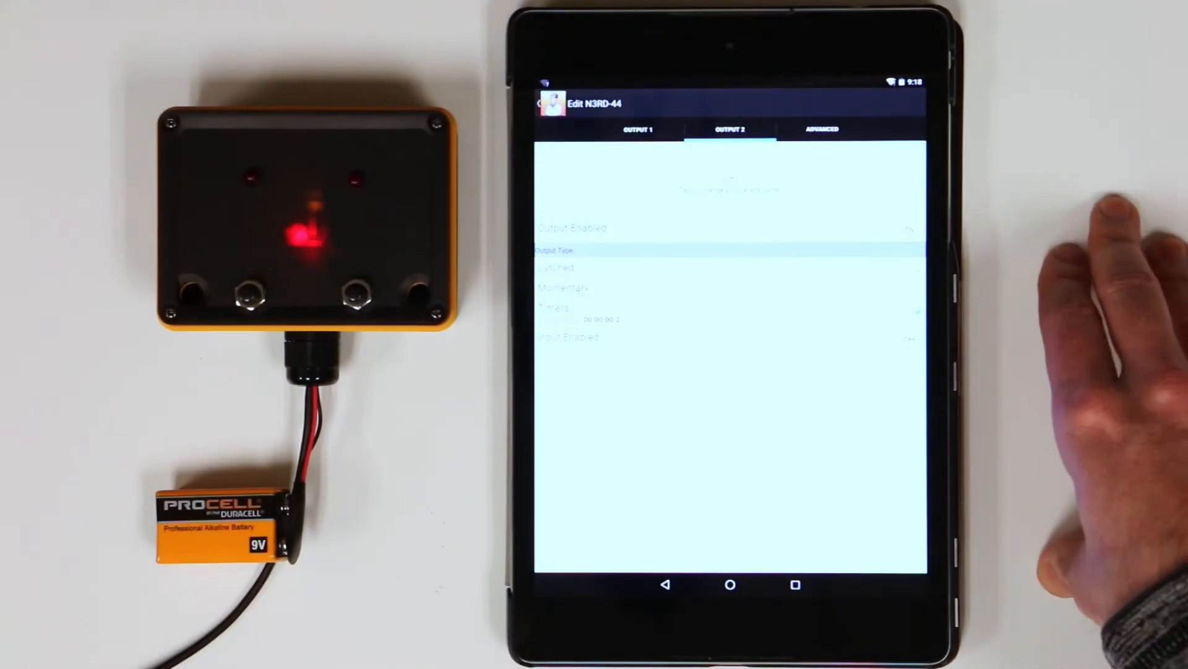
- Review N3RD-44's Advanced options, switch OUT1 on from the Devices list, and reopen its Output 1 settings
left_click(819, 130)
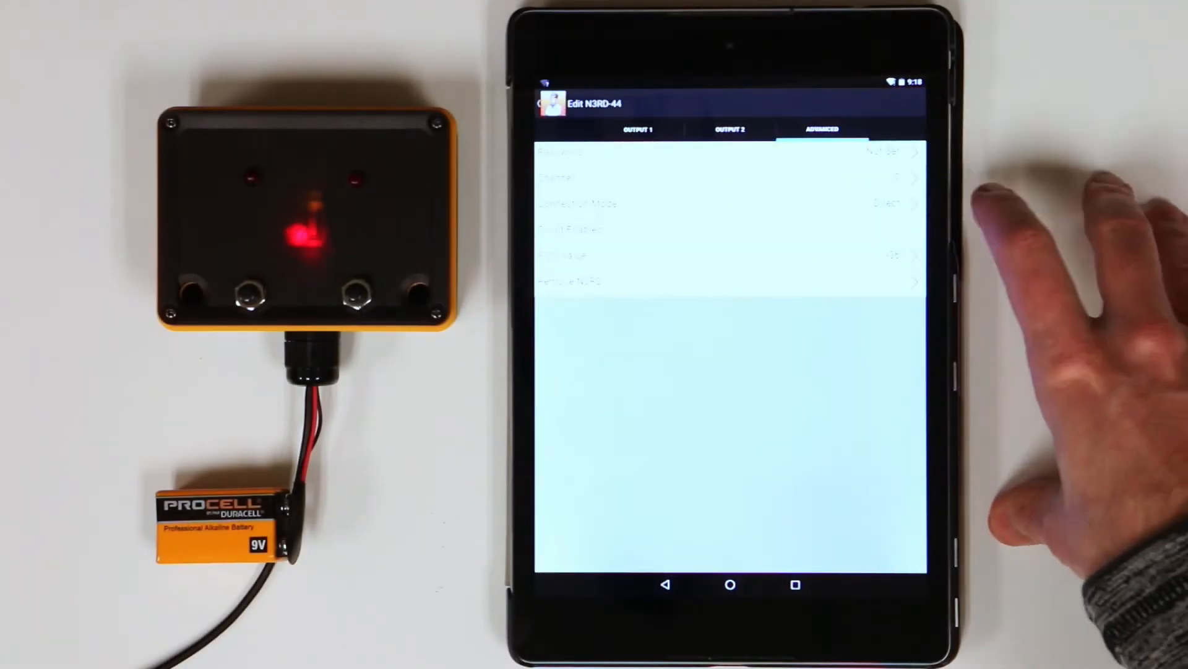
left_click(559, 151)
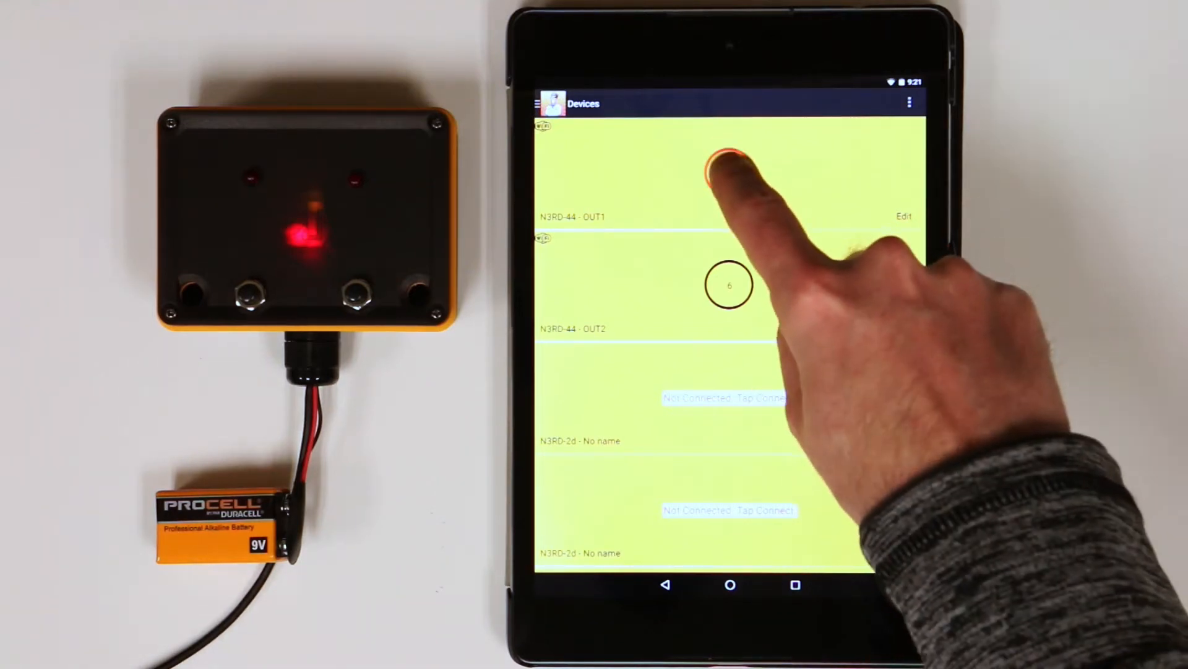
left_click(728, 172)
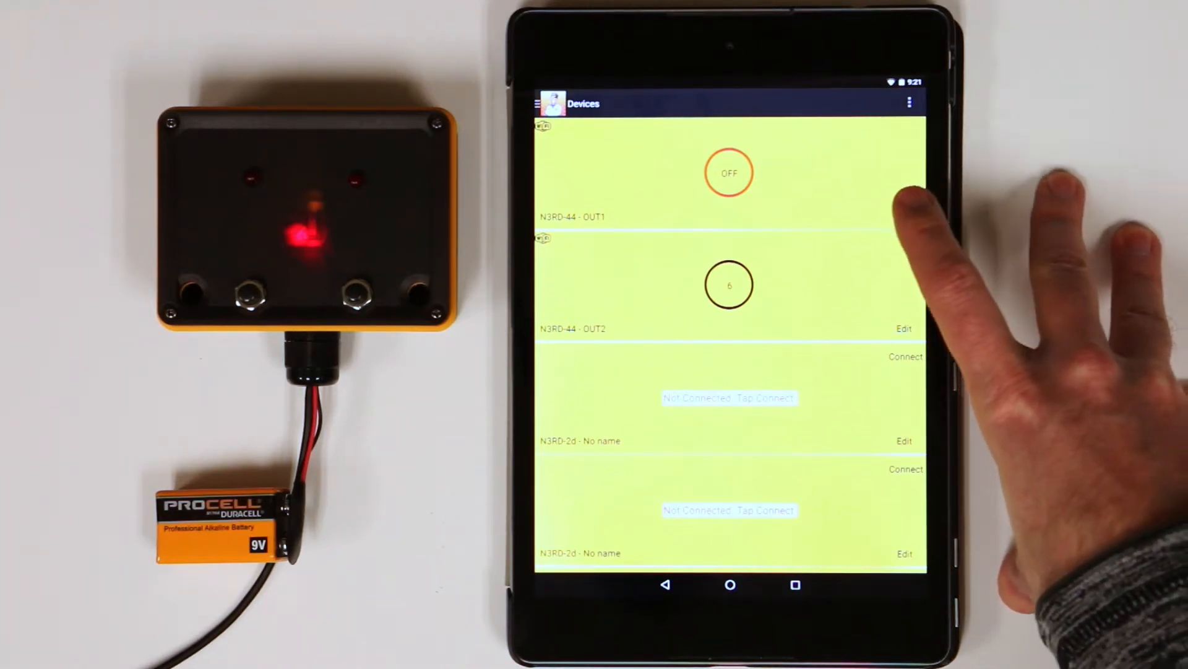
left_click(904, 329)
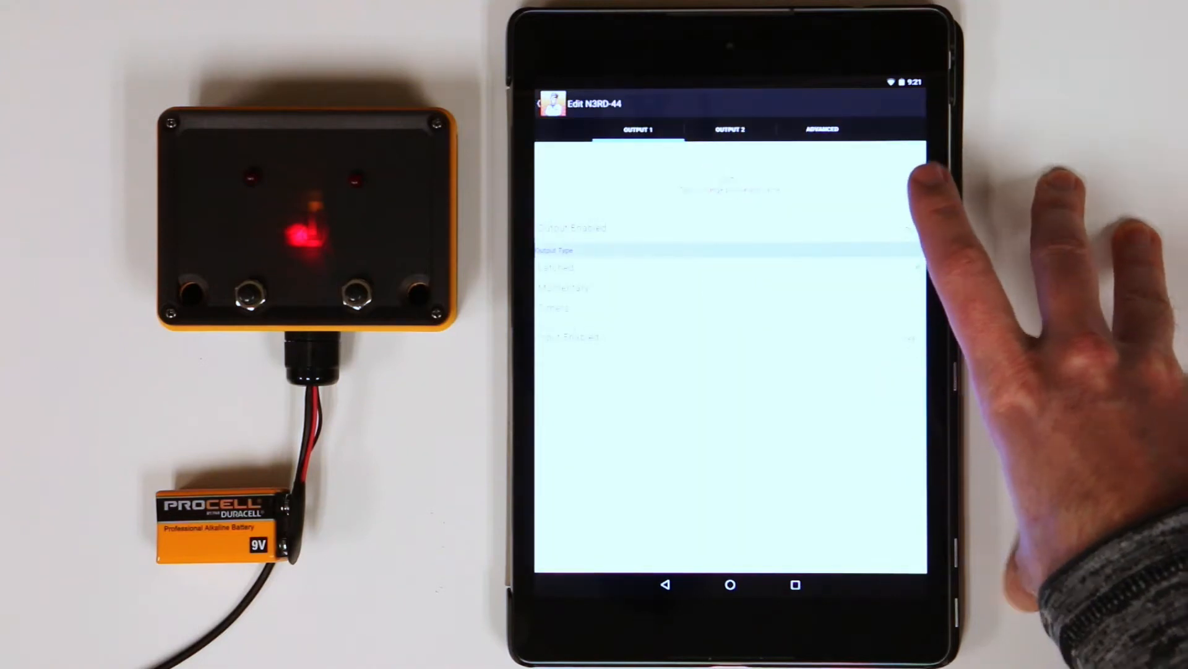
- Finish editing N3RD-44 so the Devices list shows OUT1 OFF and OUT2 a 6-second timer
left_click(820, 129)
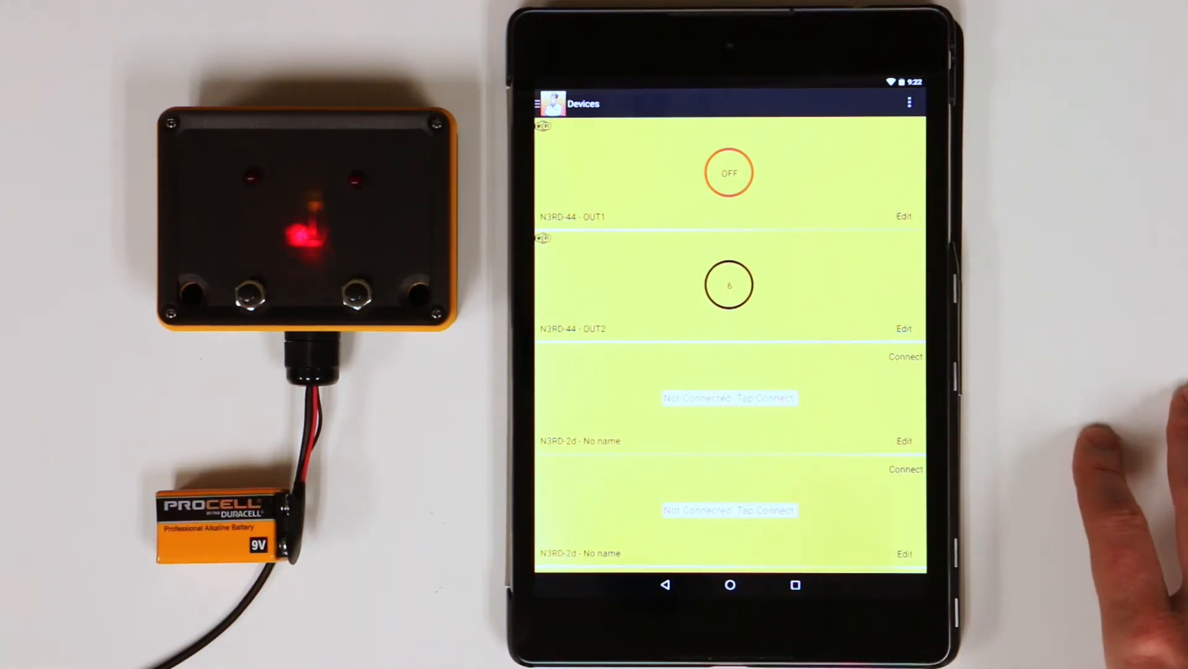
- Leave N3RD Remote, review the Wi-Fi list in Settings, and return to the home screen
left_click(730, 584)
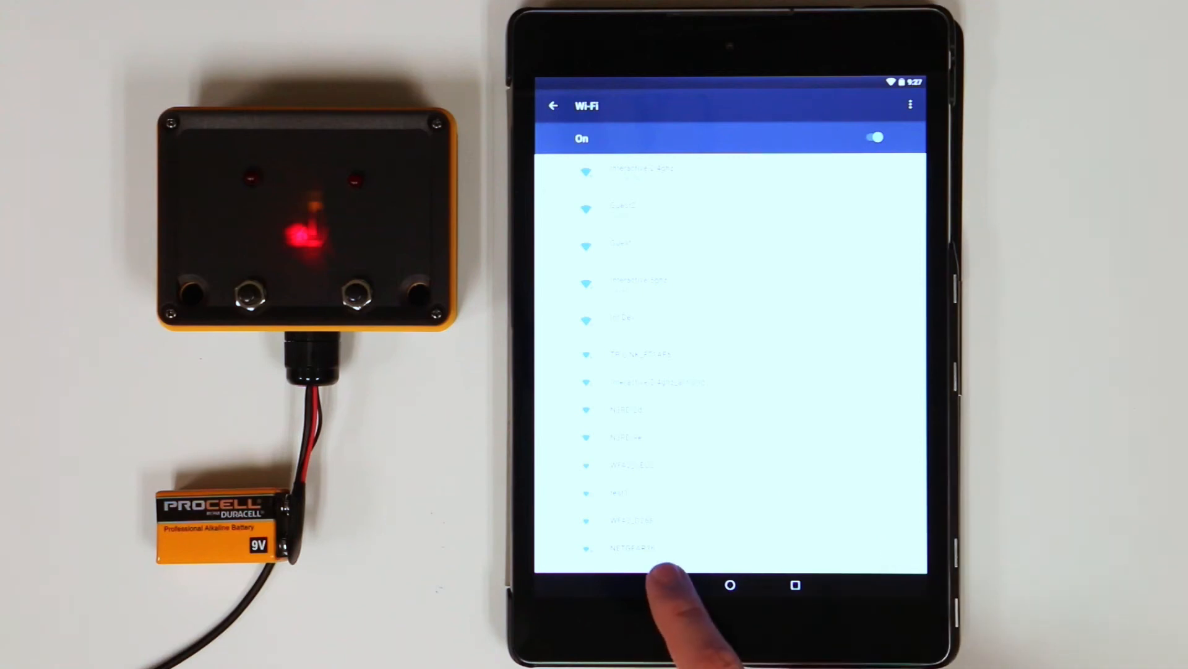
left_click(554, 105)
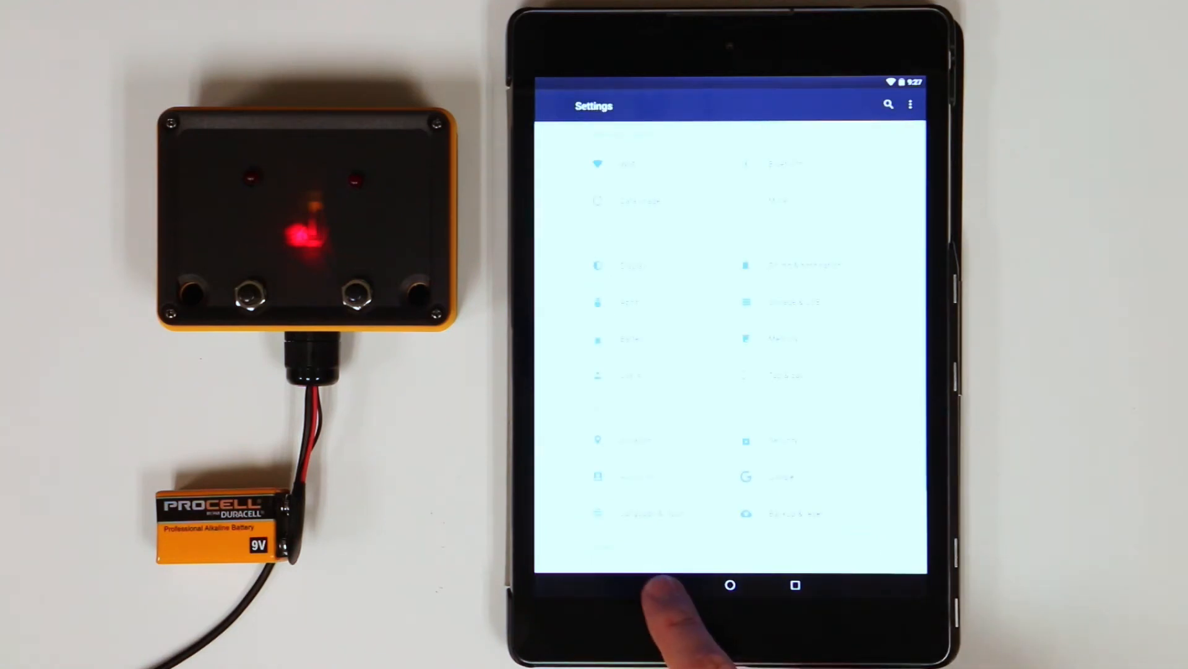
left_click(731, 586)
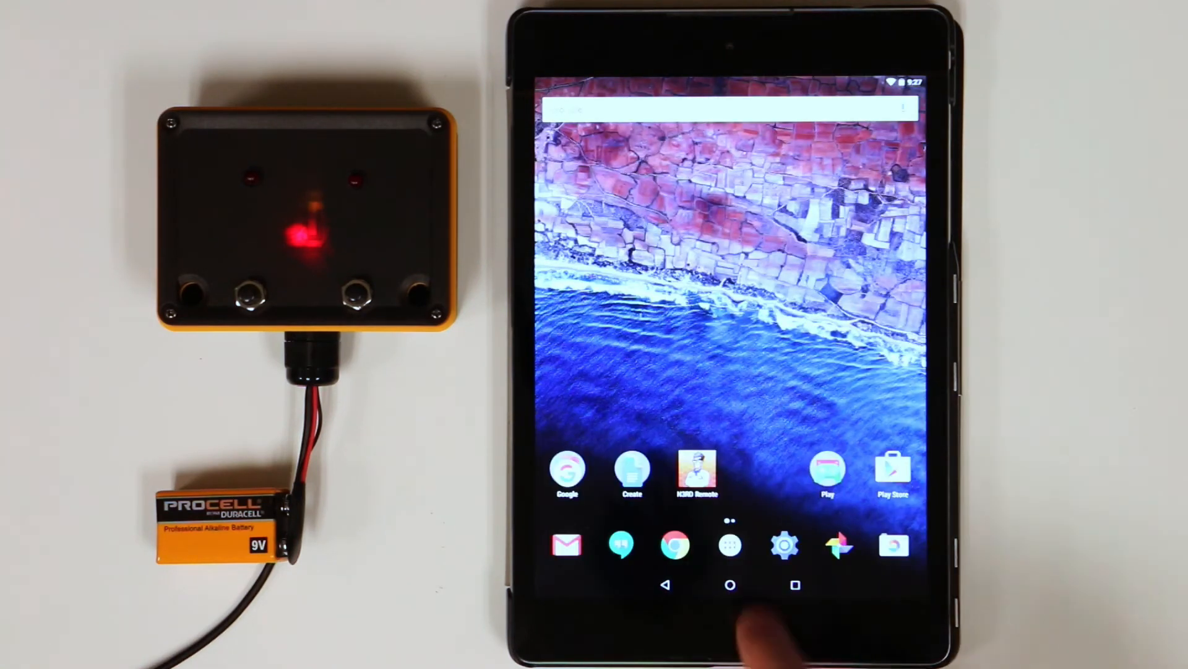
- Launch N3RD Remote and toggle N3RD-44 OUT1 on and off over the cloud, ending ON
left_click(696, 474)
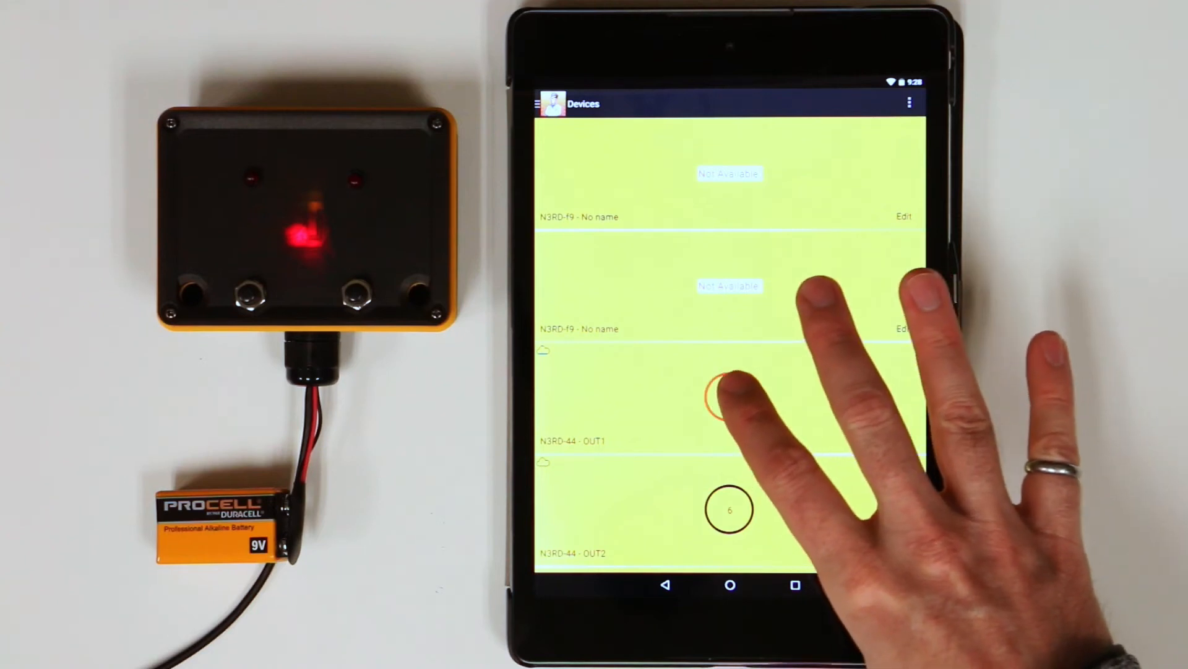
left_click(729, 396)
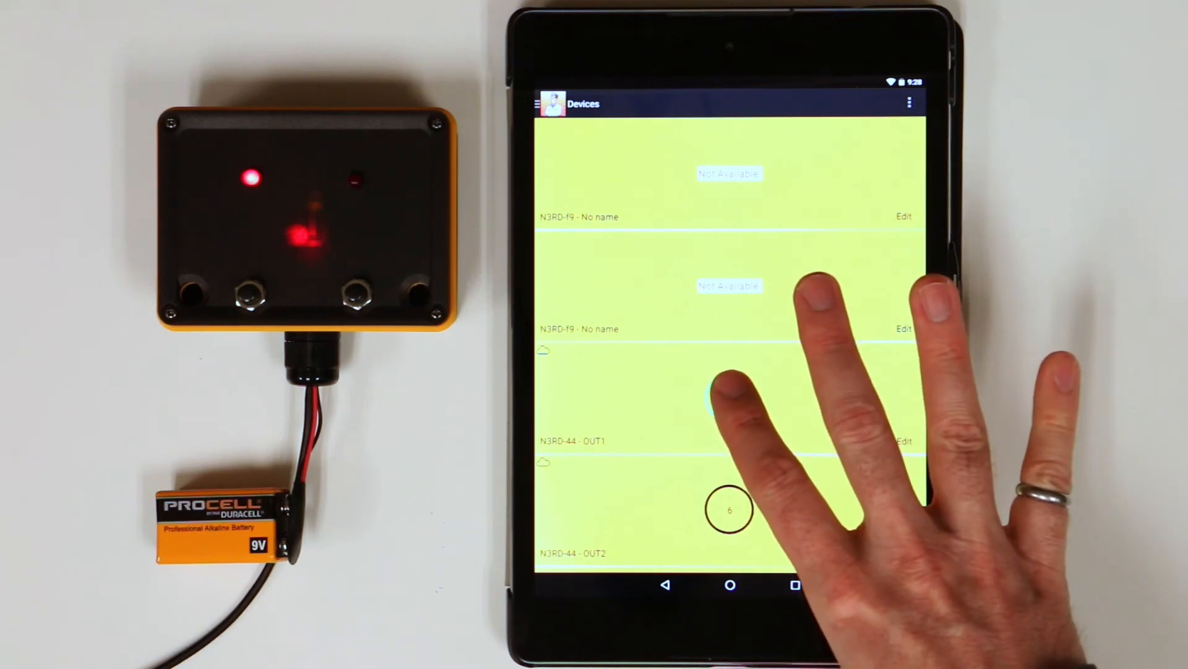
left_click(729, 396)
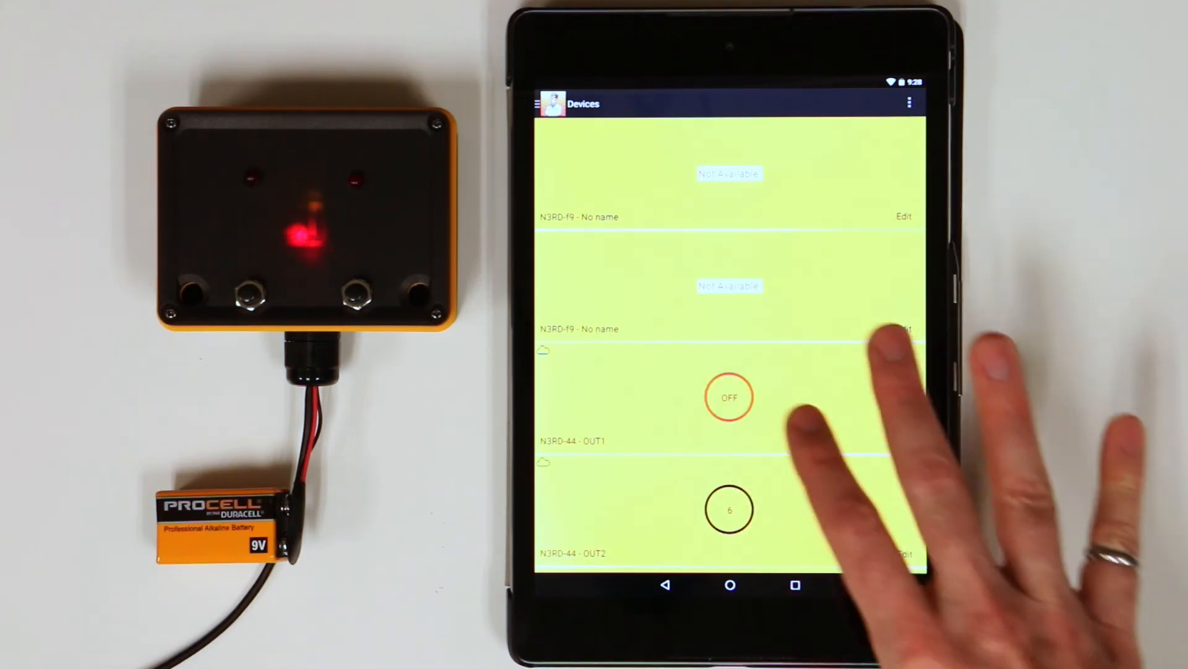
left_click(730, 396)
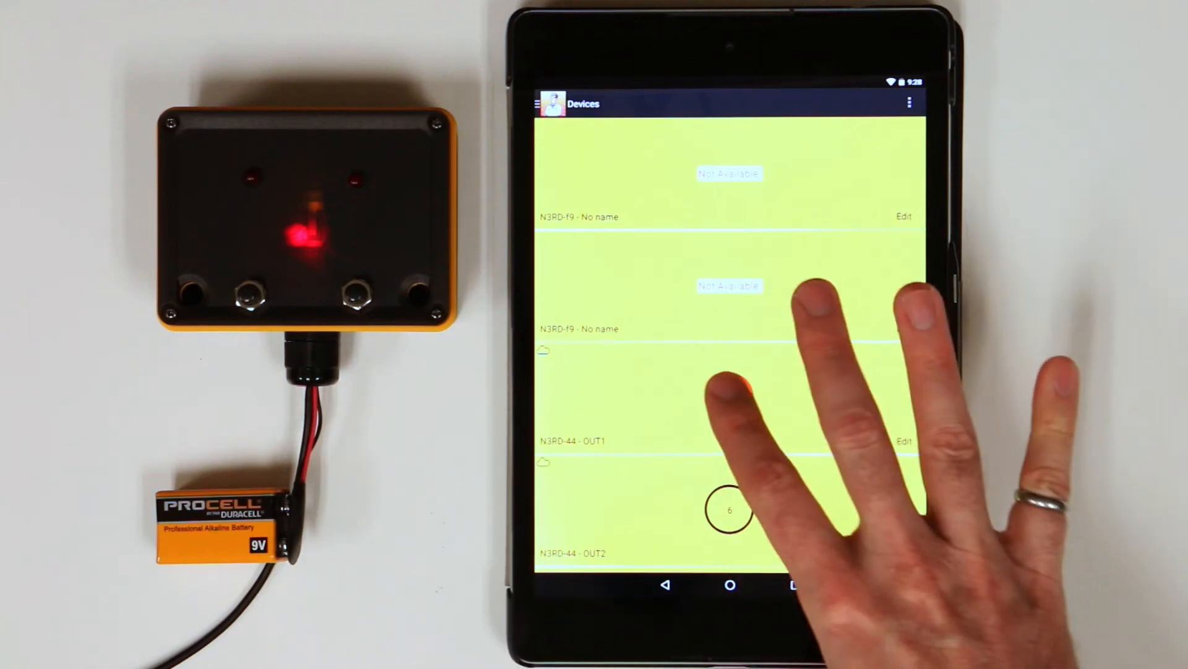
left_click(730, 399)
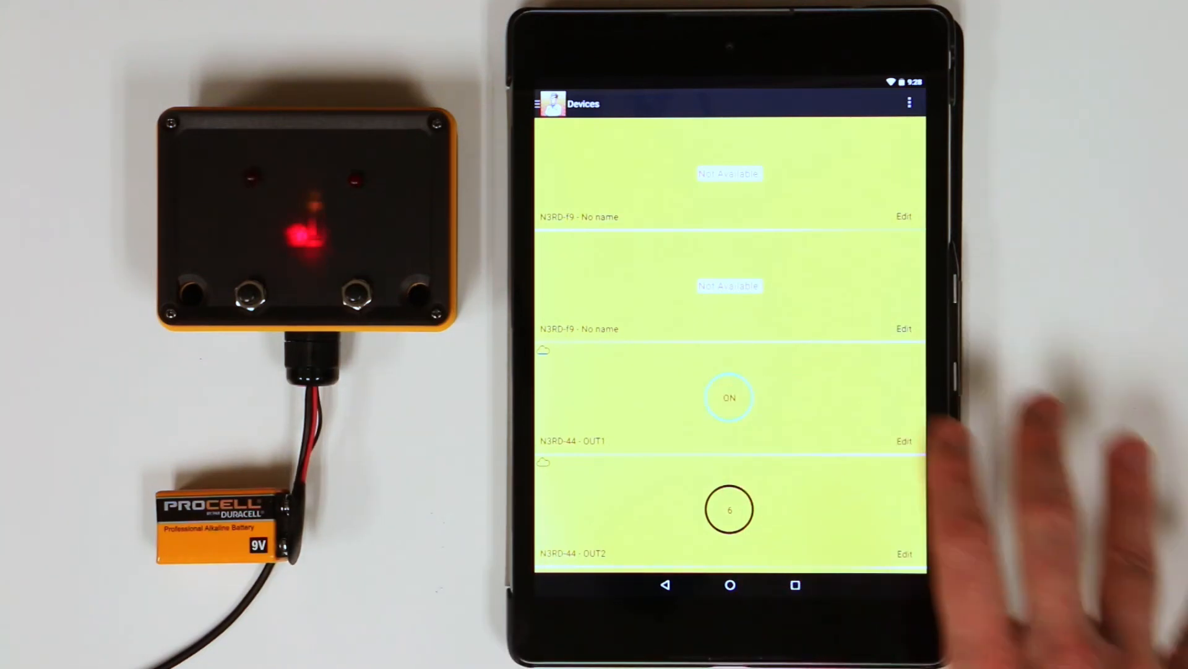
left_click(730, 397)
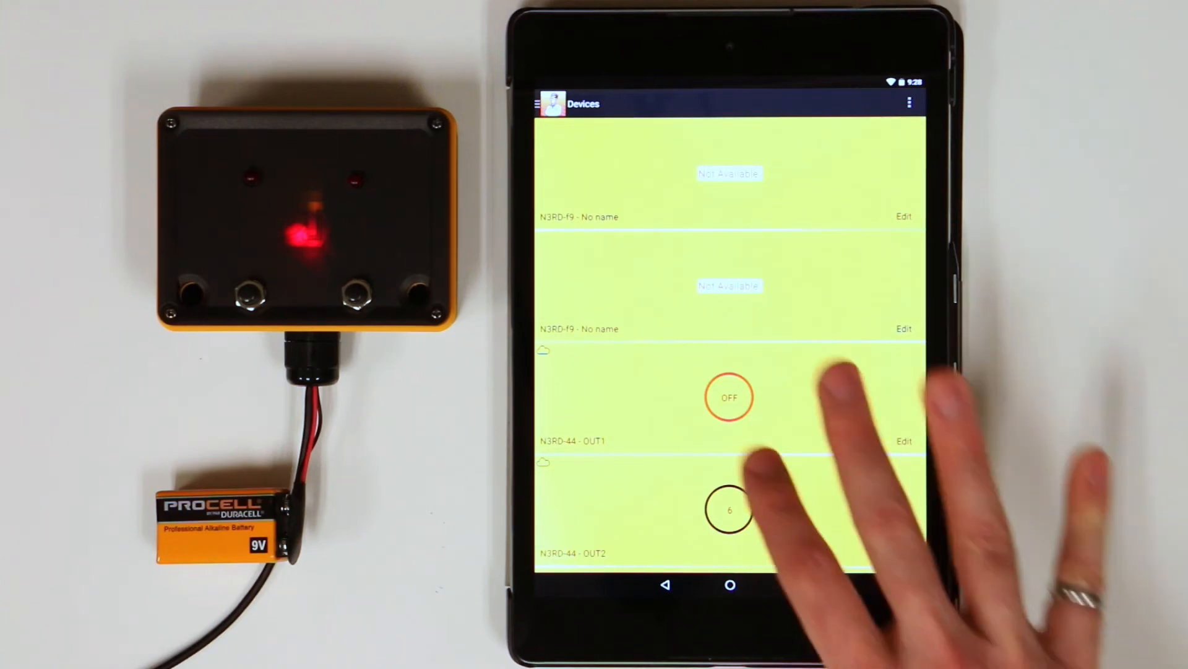
left_click(730, 398)
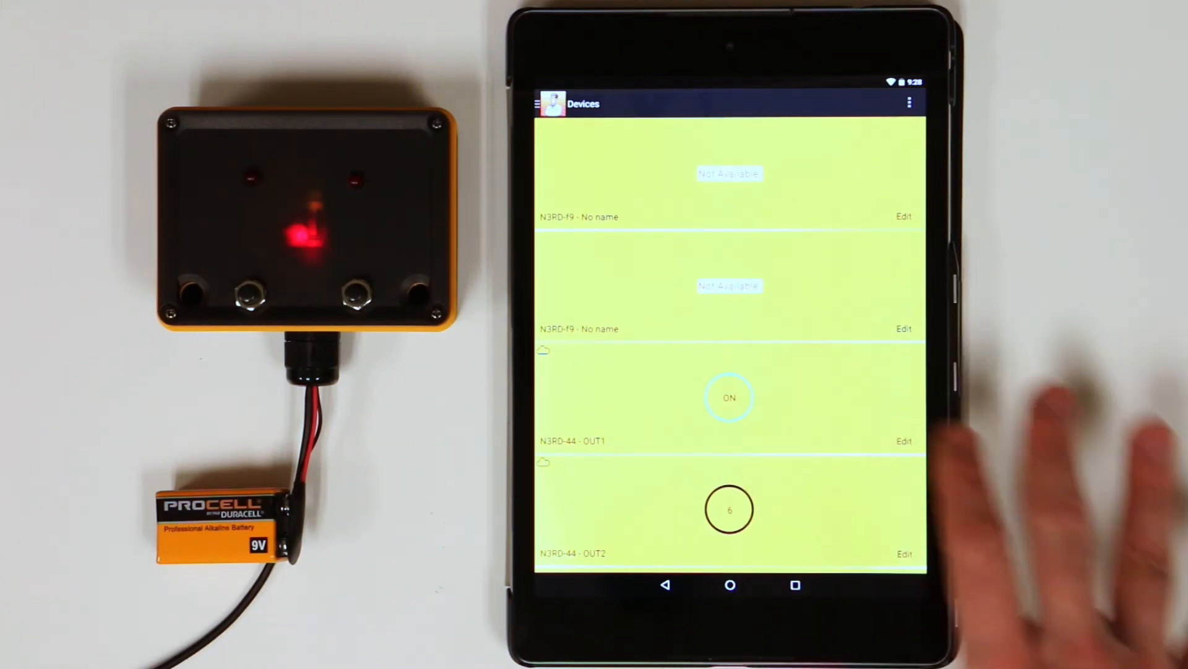
- Switch N3RD-44 OUT1 off, on, and off again through the cloud, leaving it OFF
left_click(729, 397)
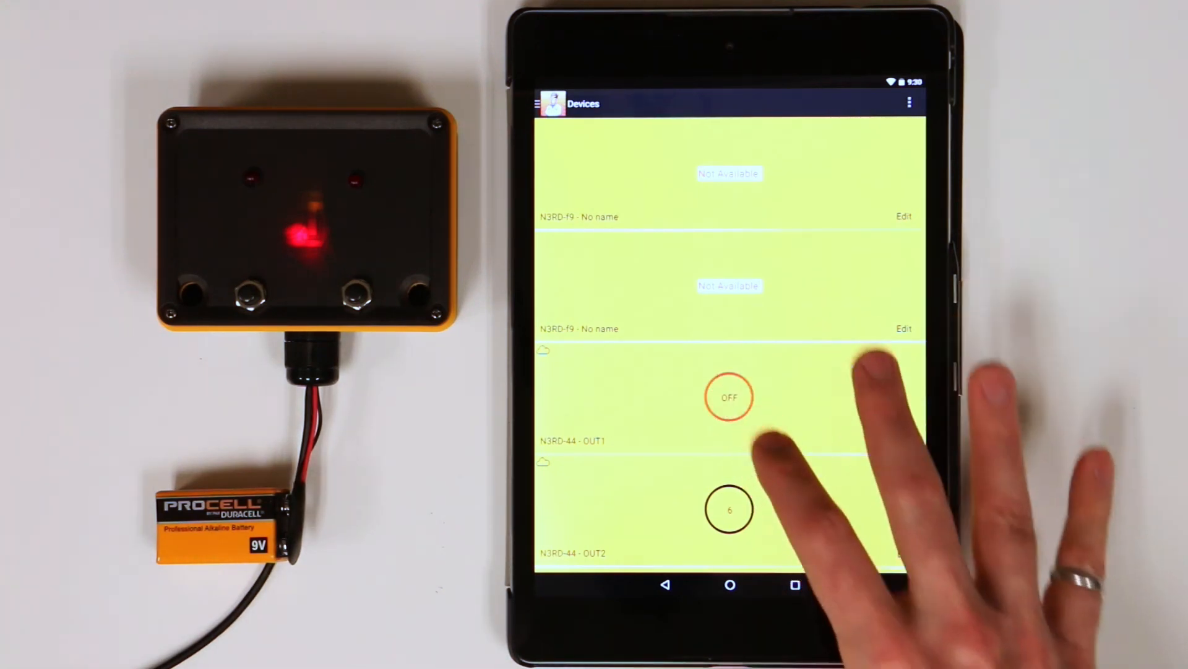
left_click(729, 396)
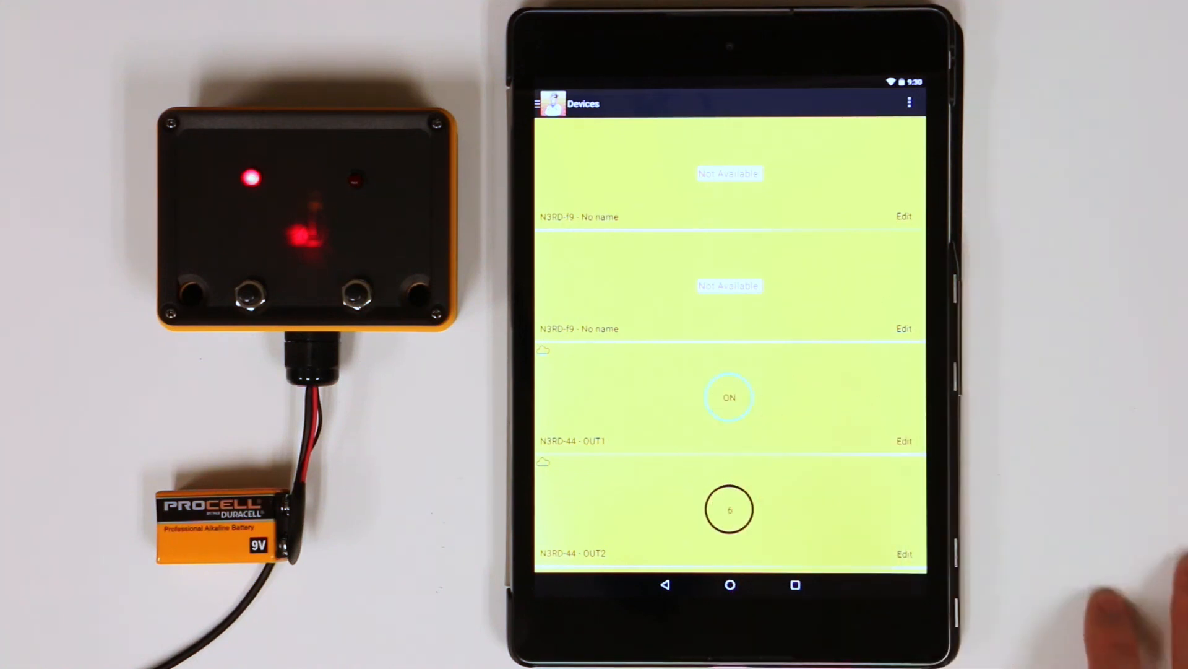
left_click(730, 396)
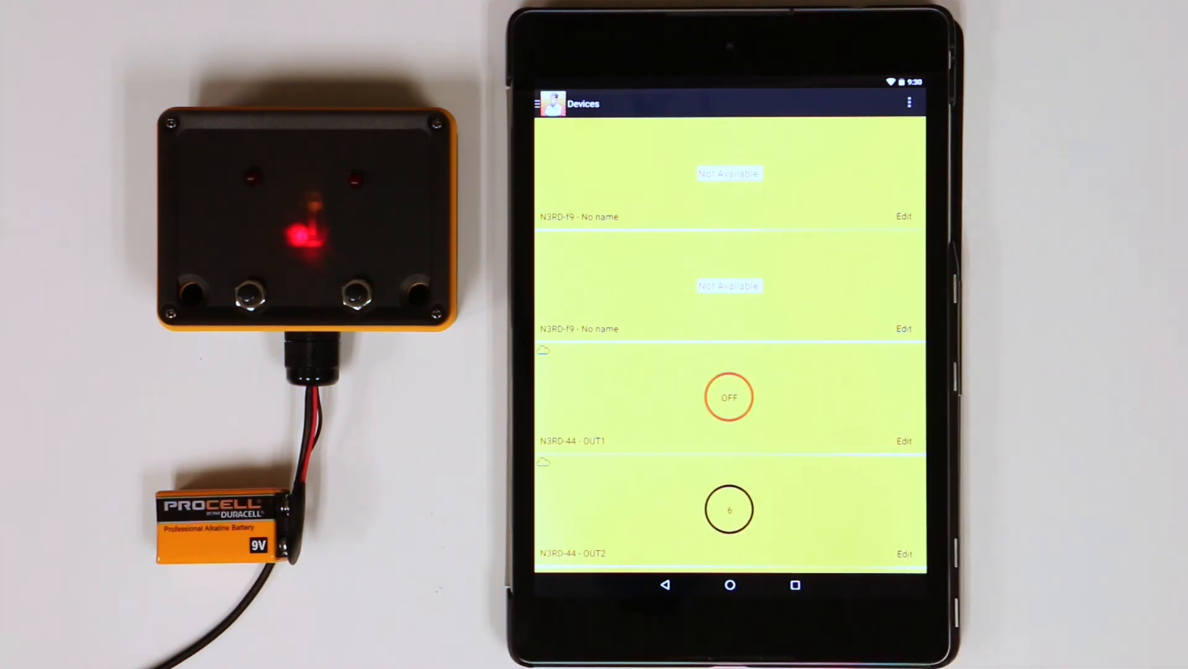